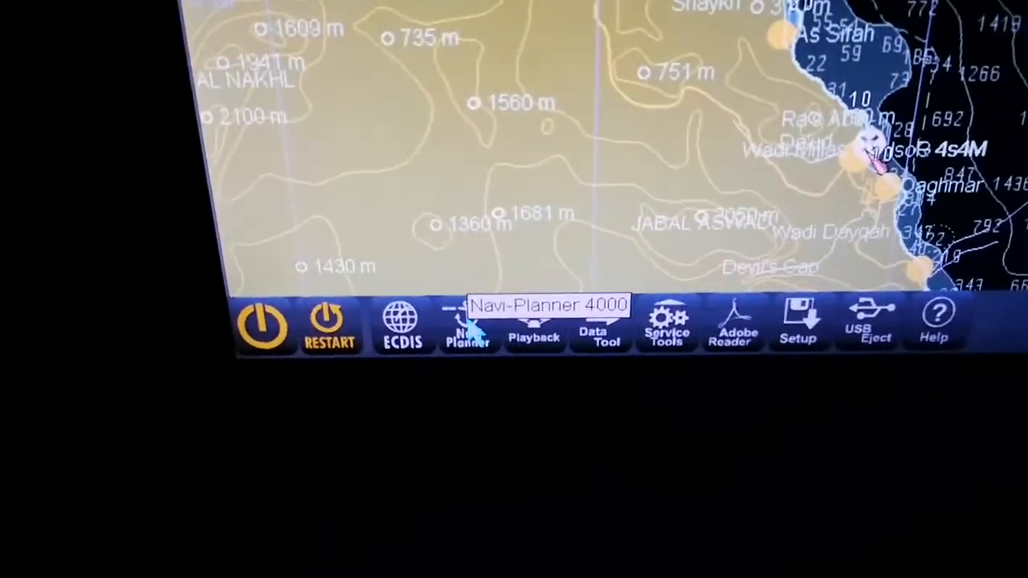
- Launch Navi-Planner 4000 from the ECDIS bottom toolbar
click(469, 325)
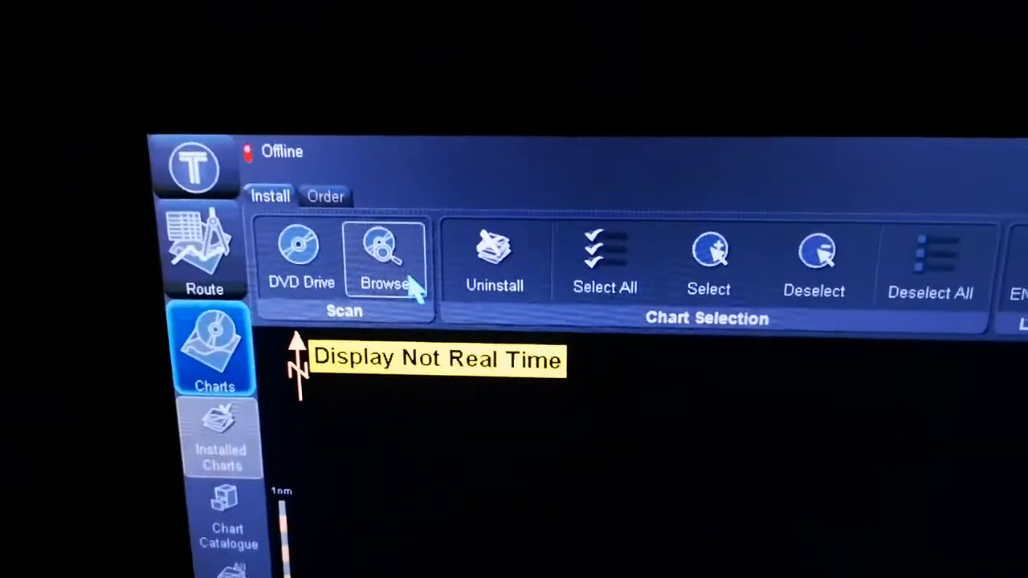
- Browse to E:\ENC Updates and select the AVCS AIO folder as the chart source
click(384, 257)
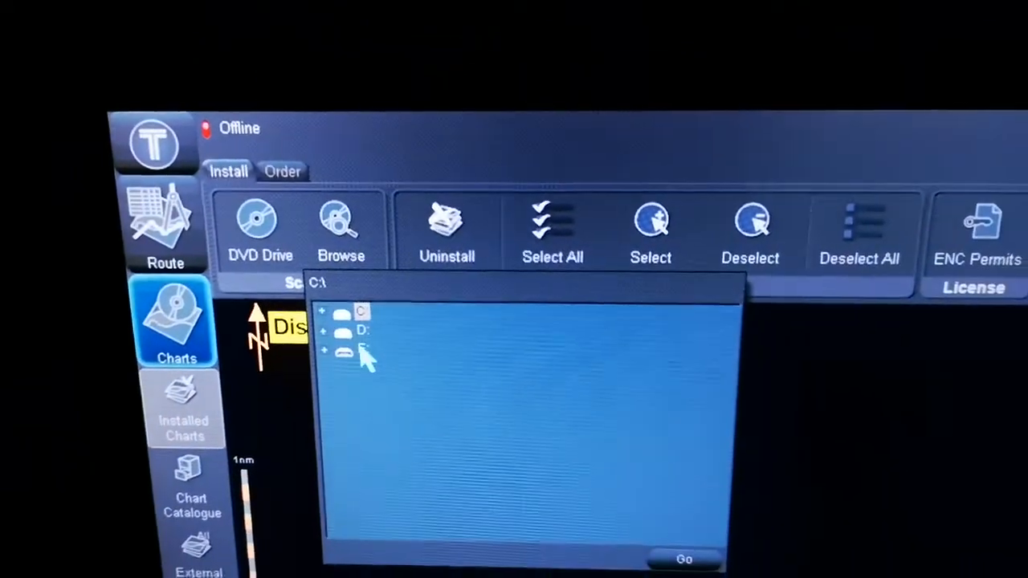
click(324, 350)
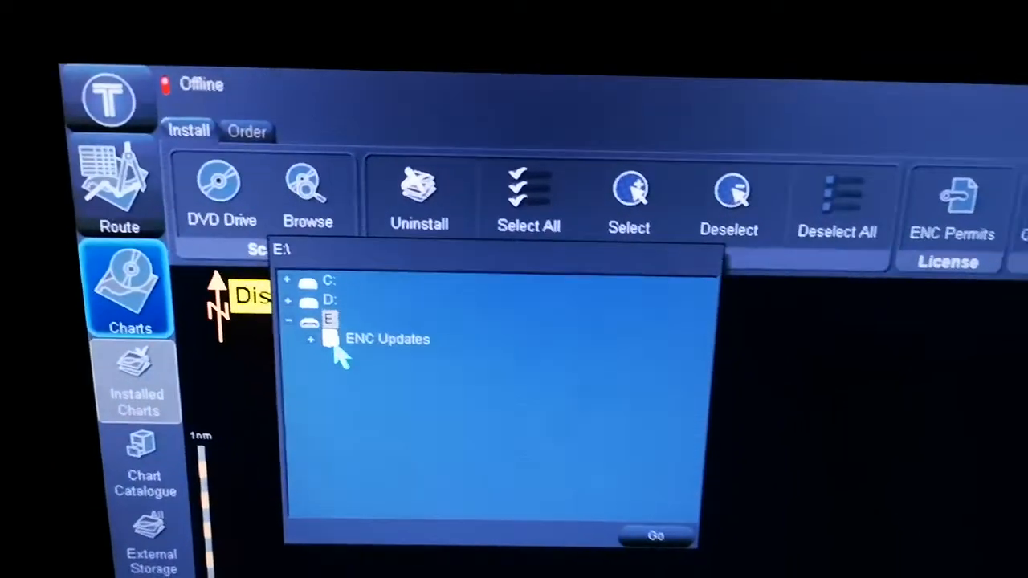
click(312, 339)
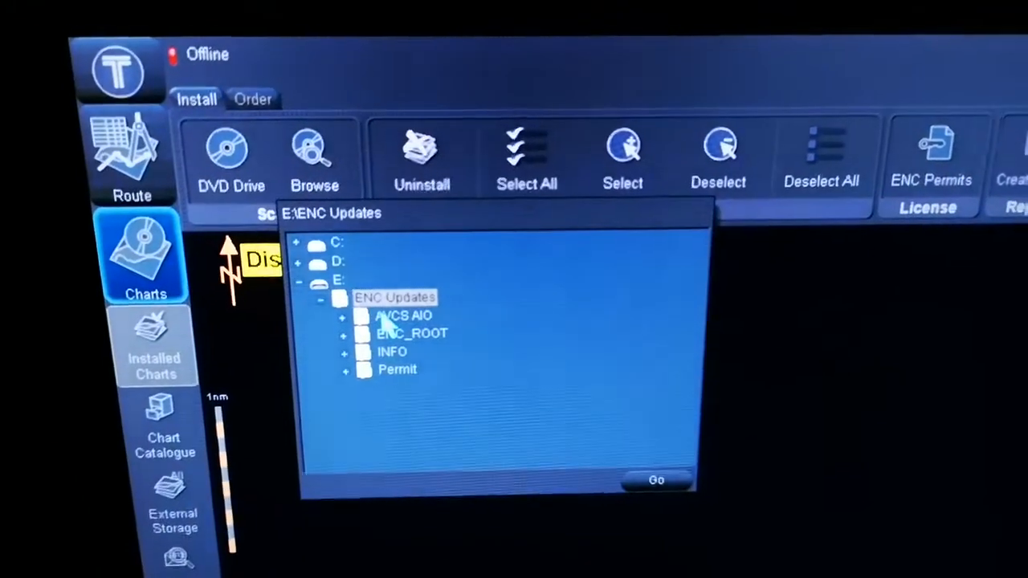
click(405, 315)
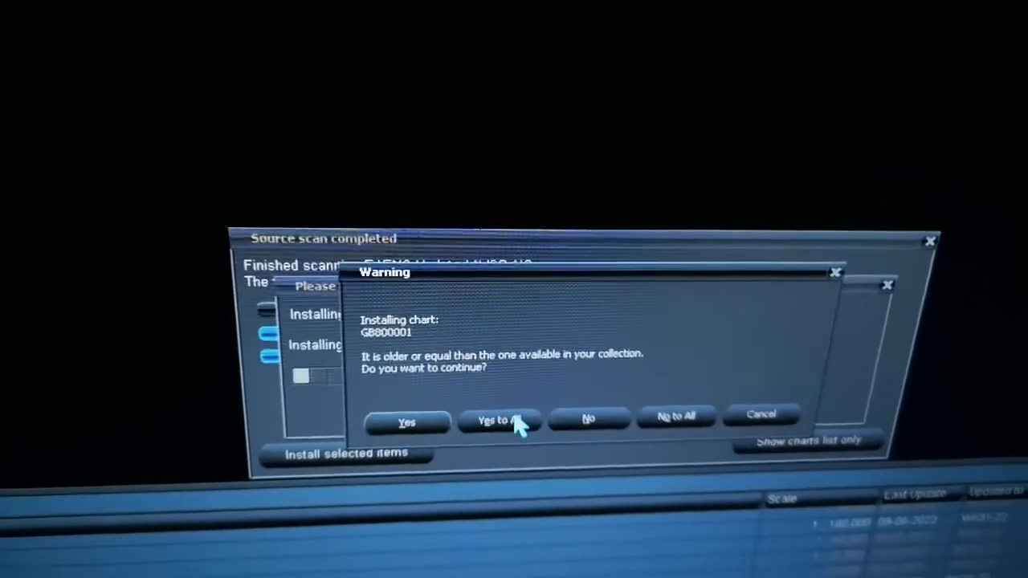
- Answer Yes to All on the older-or-equal edition warning for chart GB800001
click(502, 421)
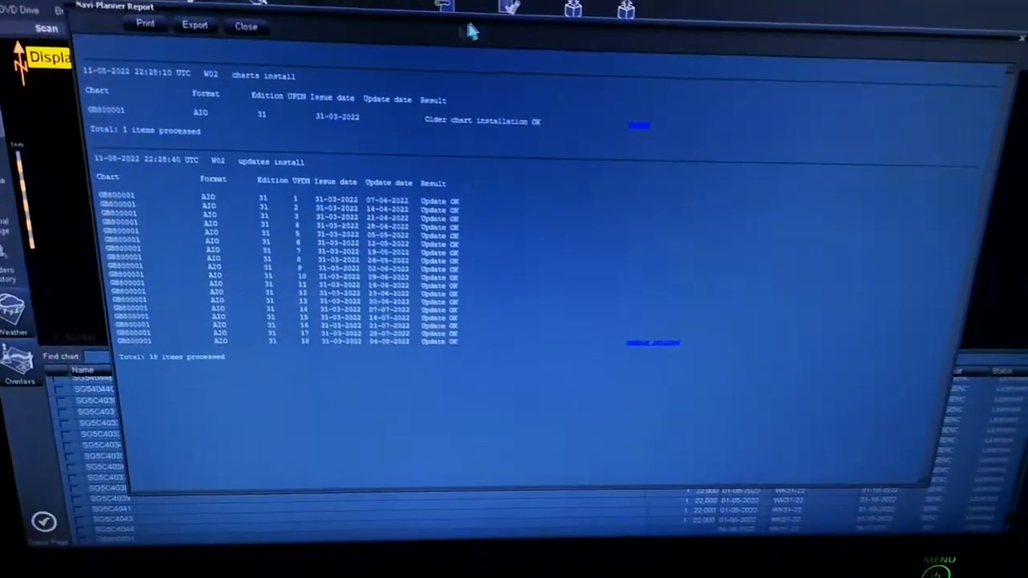
- Close the report listing GB800001 installed with 15 updates OK
click(246, 26)
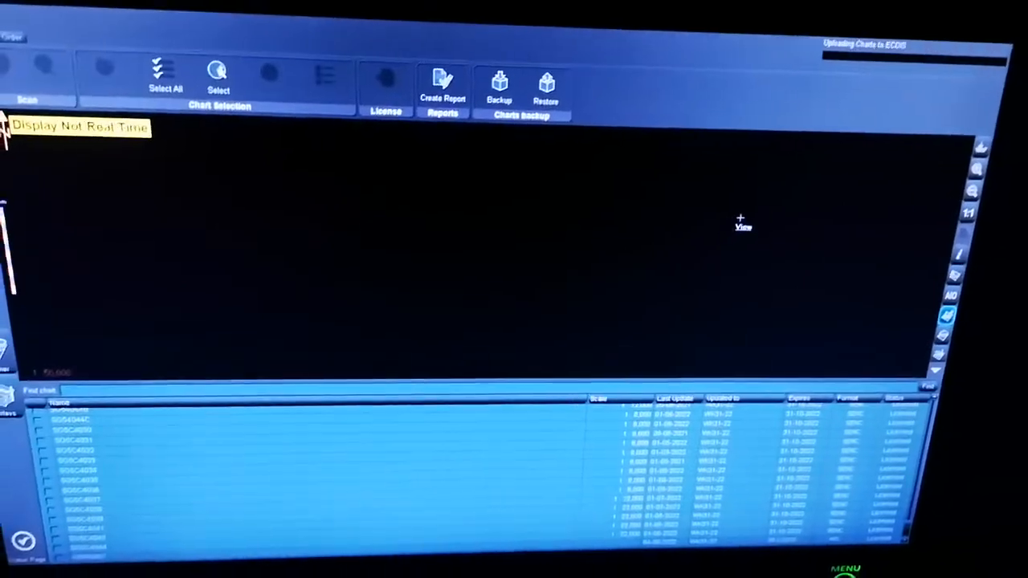